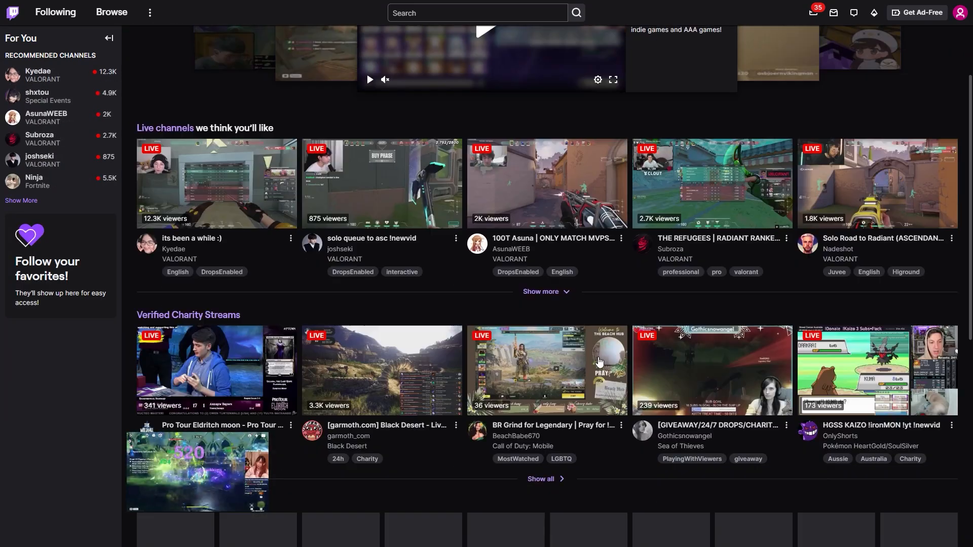
Step: Scroll down through the Twitch home page before heading to the account menu
scroll(down, 3)
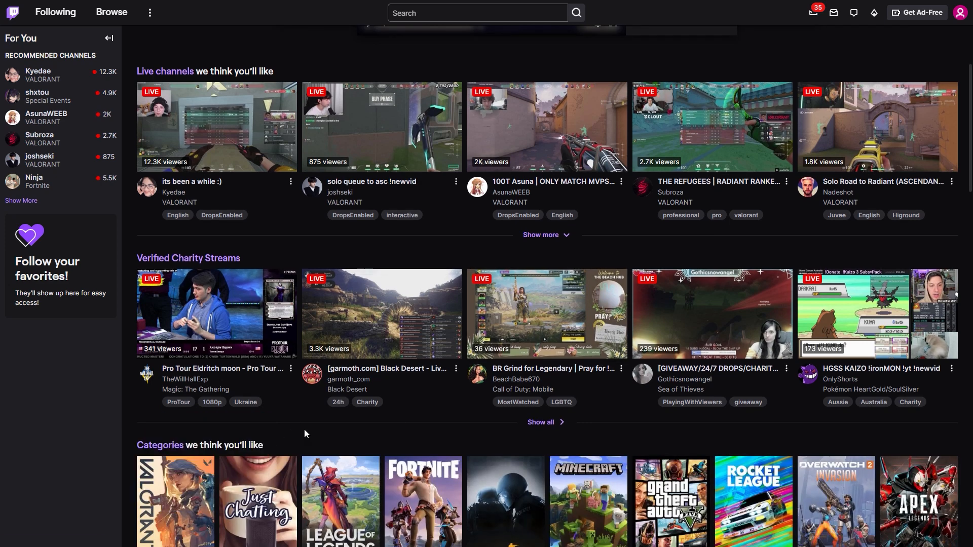
mouse_move(476, 411)
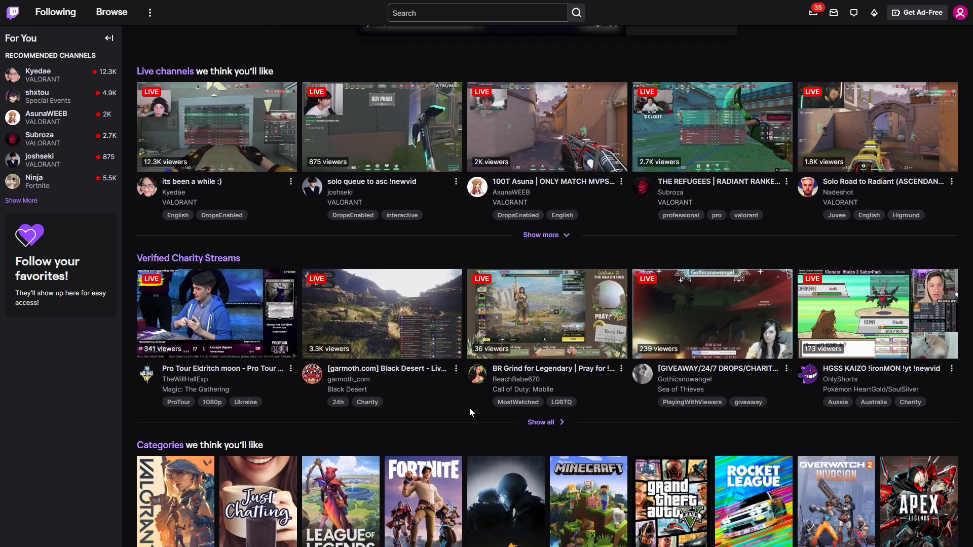
scroll(down, 3)
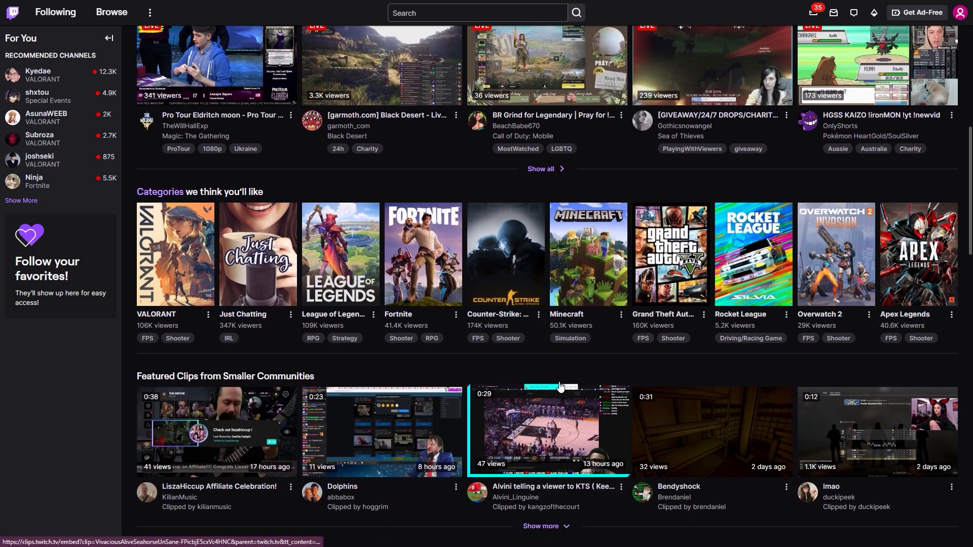
scroll(down, 3)
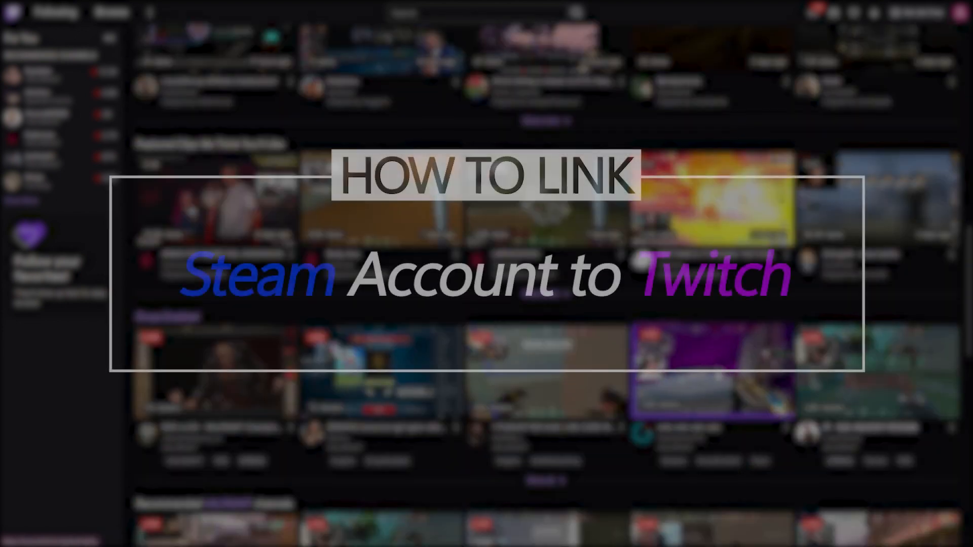
scroll(down, 3)
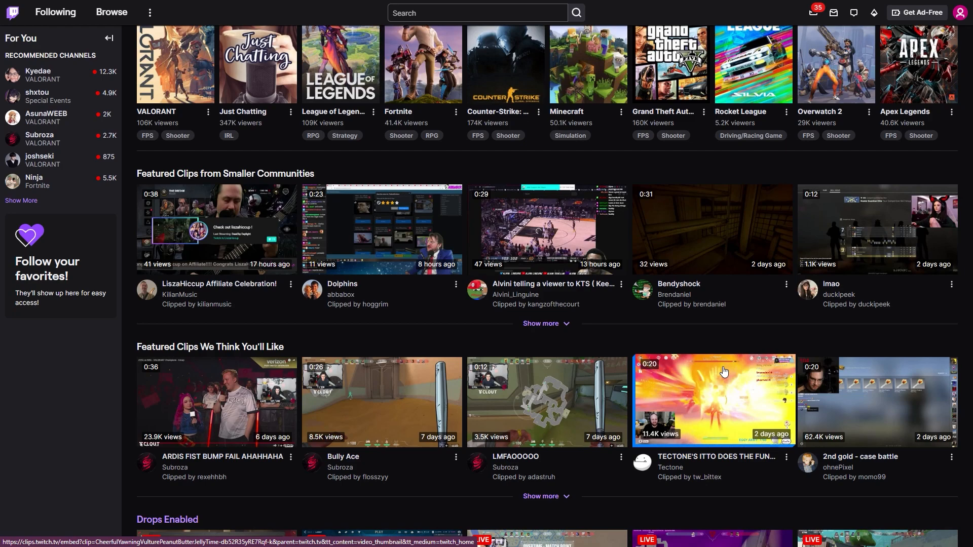
scroll(down, 3)
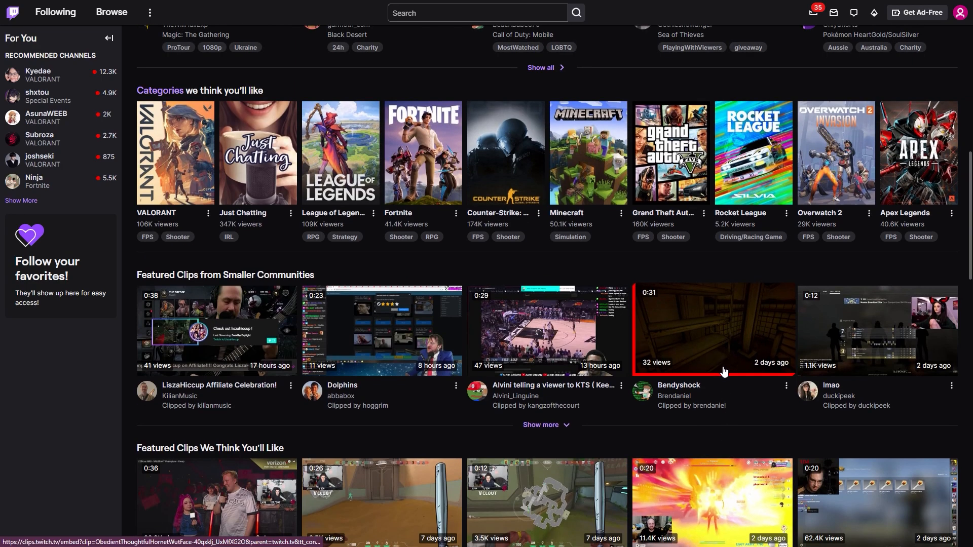
scroll(down, 3)
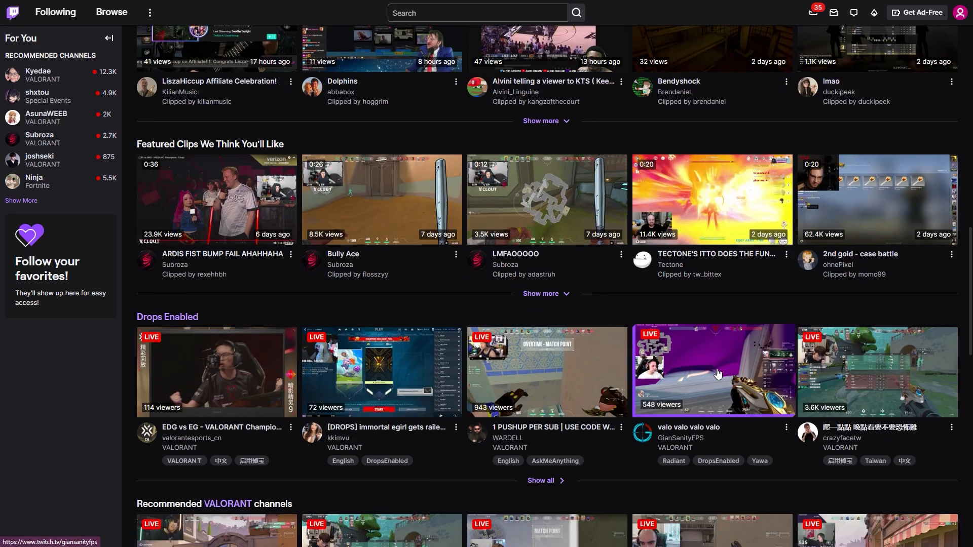
Step: Reach Settings > Connections via the avatar menu, listing Steam, YouTube, Twitter, Riot Games and Ubisoft
click(961, 12)
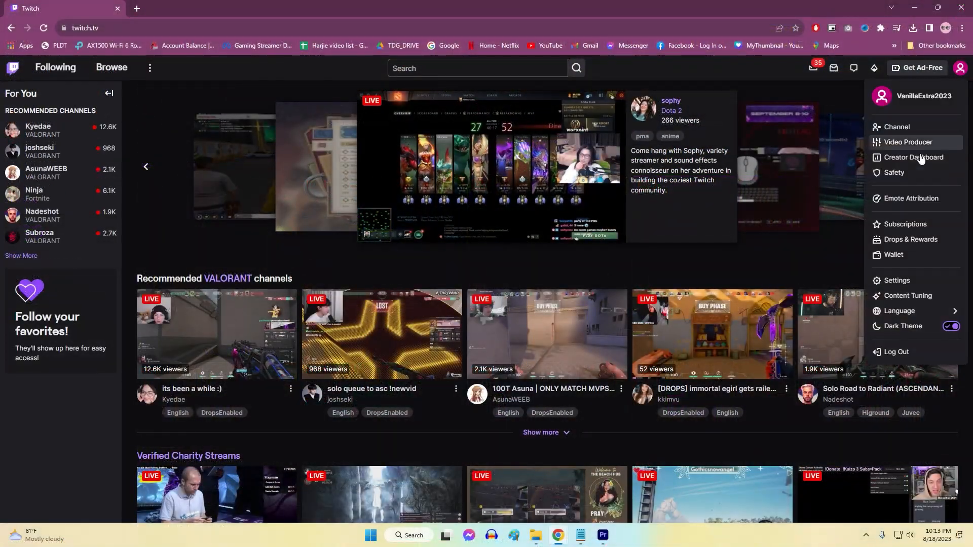
click(895, 280)
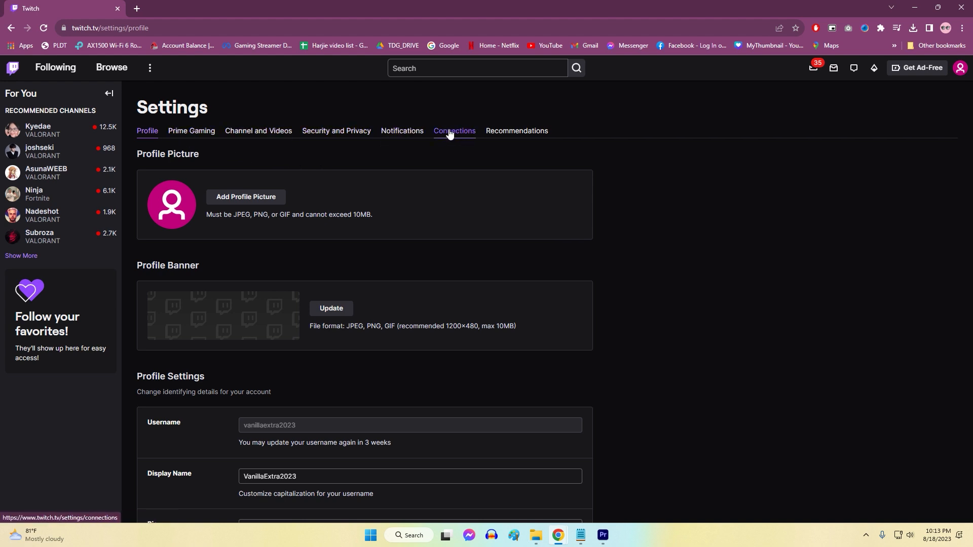
click(454, 130)
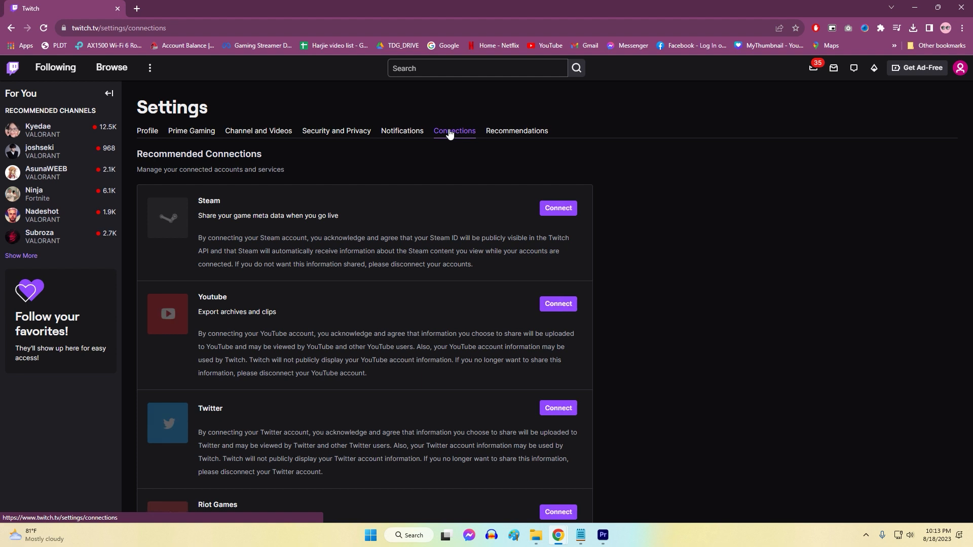
scroll(down, 3)
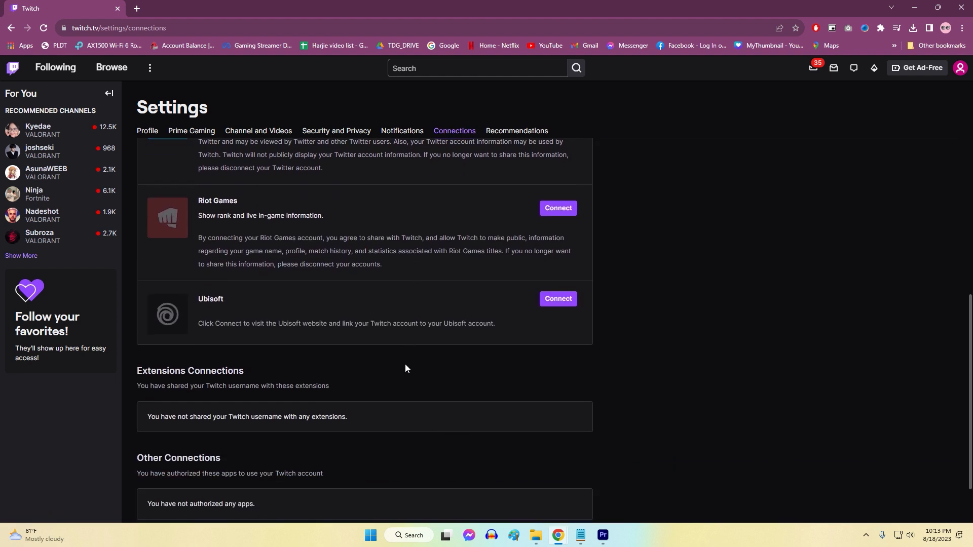
scroll(down, 3)
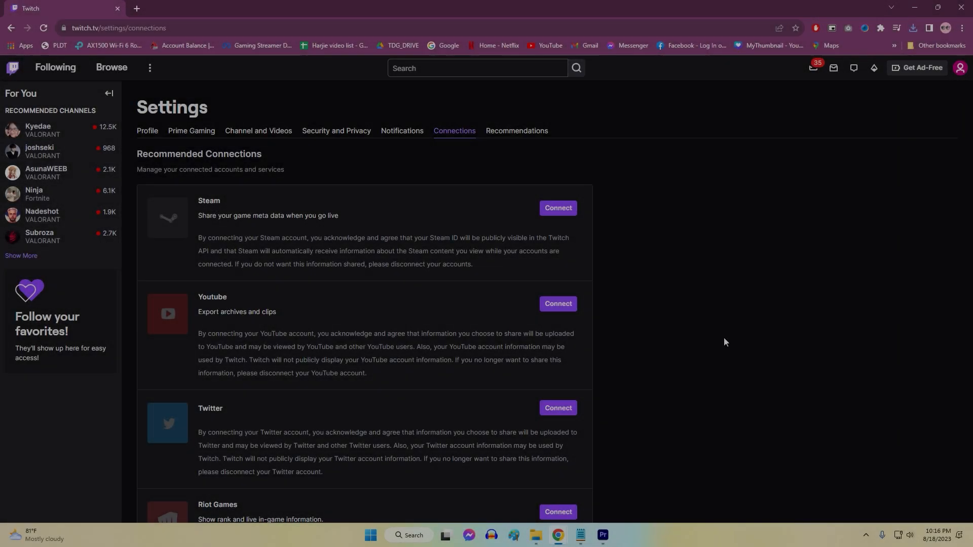
Step: Start connecting Steam and proceed to sign in through the Steam login popup
click(557, 207)
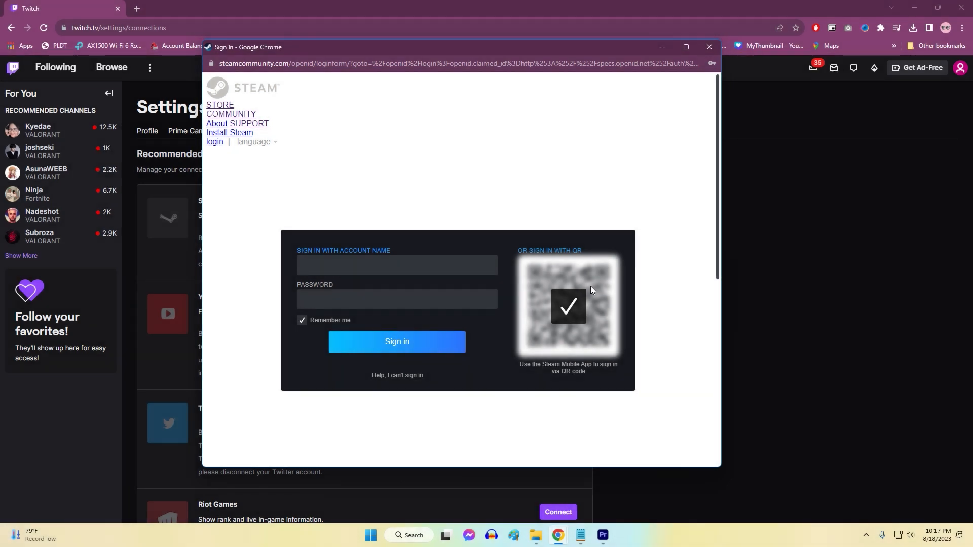
click(396, 265)
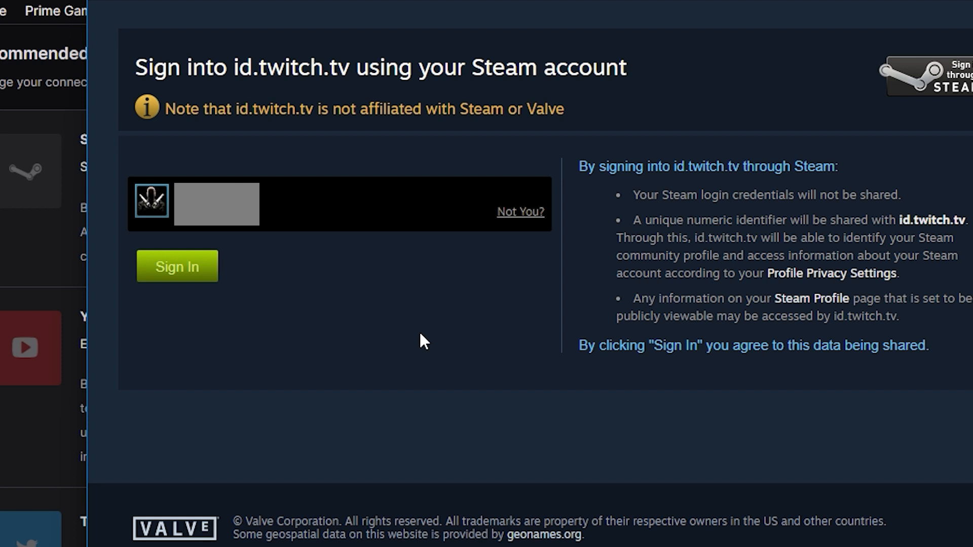
Step: Sign in on the 'Sign into id.twitch.tv using your Steam account' page to link the accounts
click(176, 266)
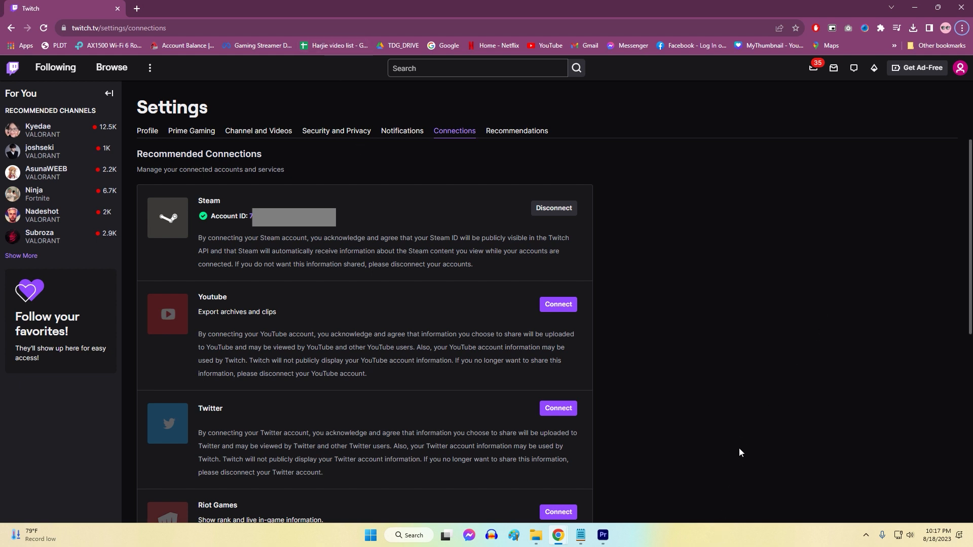
Step: Return to Twitch with Steam now listed as connected with an Account ID
click(267, 216)
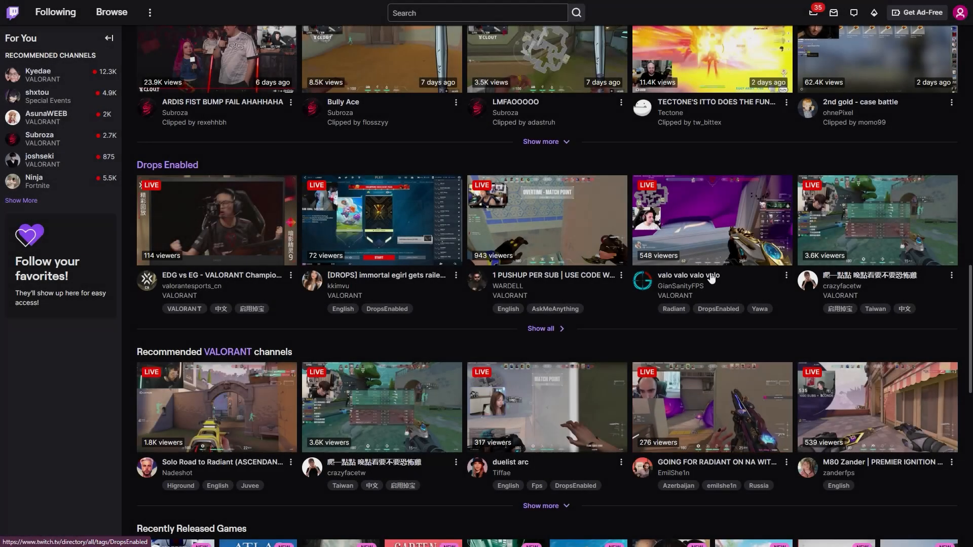
Step: Go back to Settings > Connections and disconnect Steam so it is offered to connect again
click(711, 220)
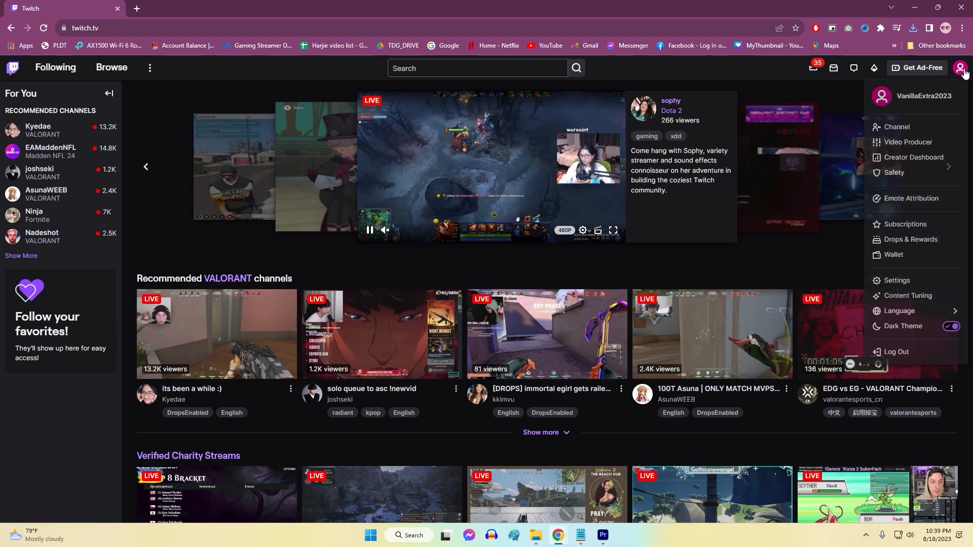
click(894, 281)
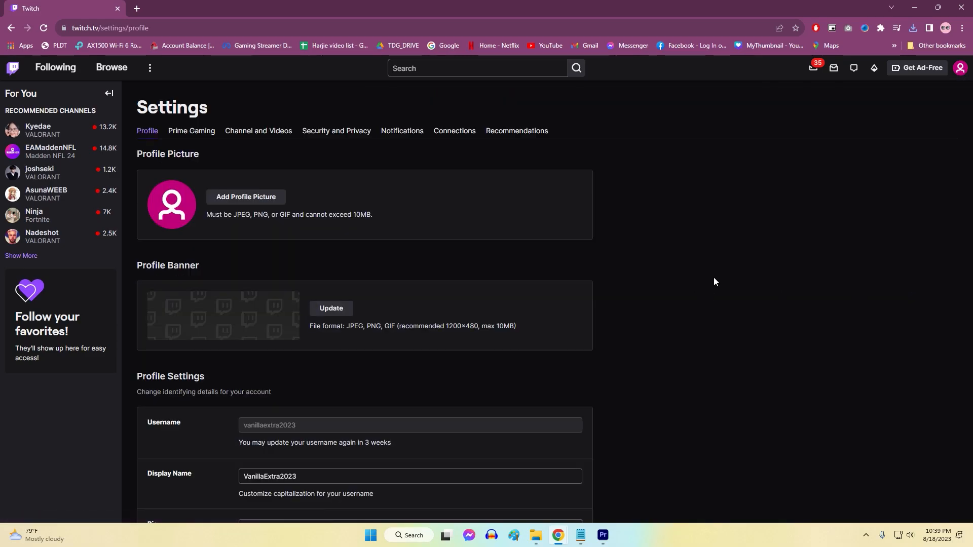
click(454, 131)
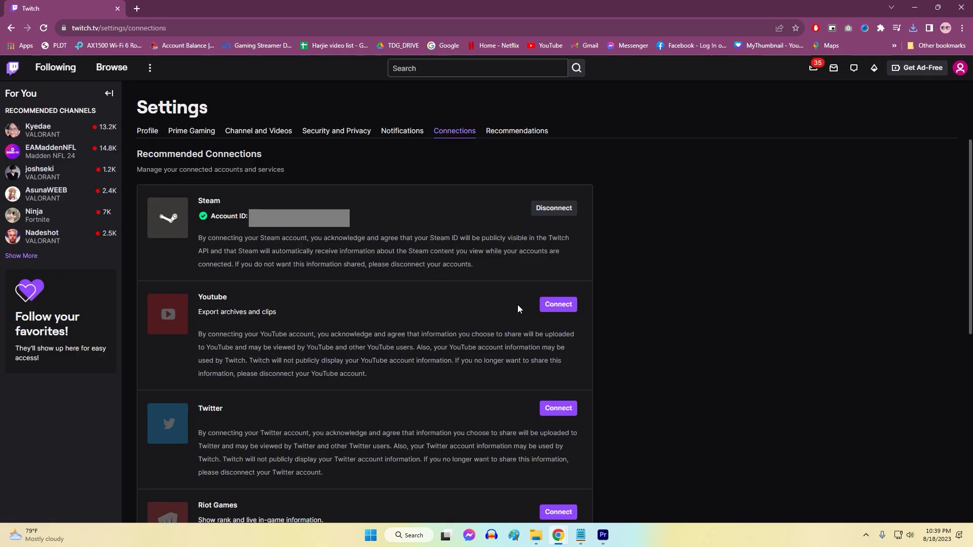
click(552, 208)
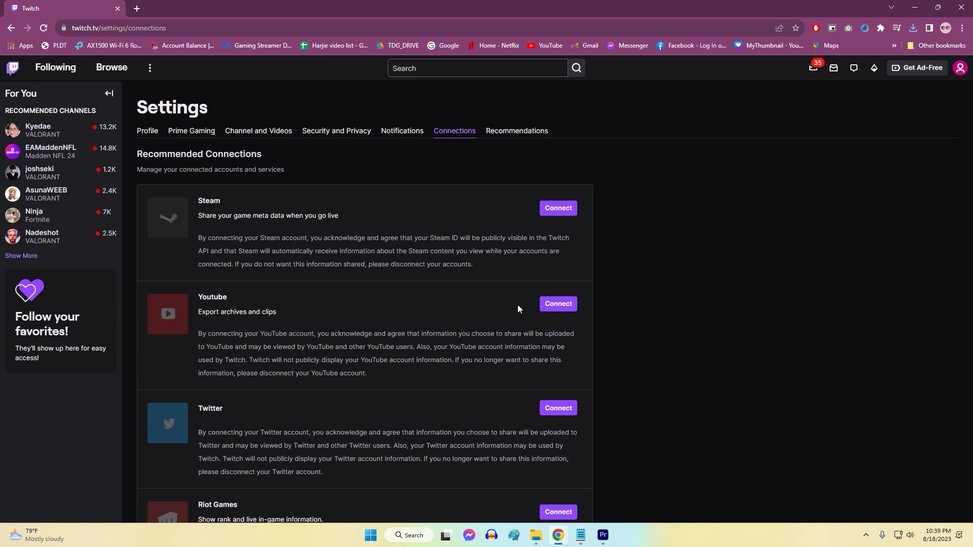